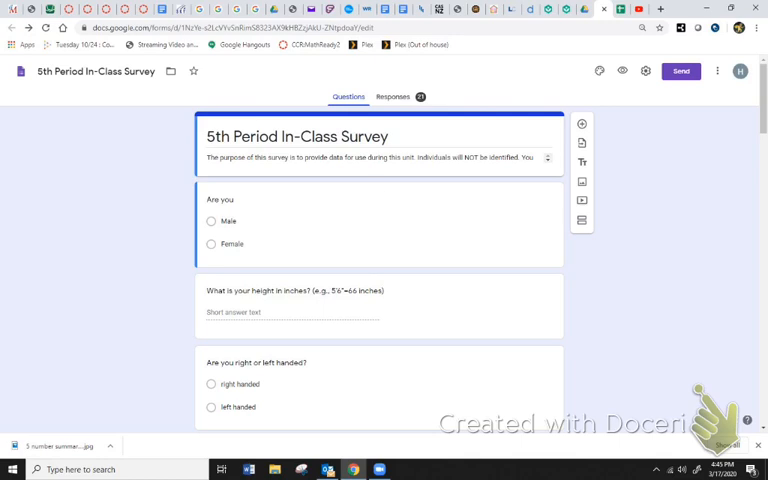
# Show the response summary charts for the 21 survey answers, scrolled to the siblings question.
pyautogui.click(392, 96)
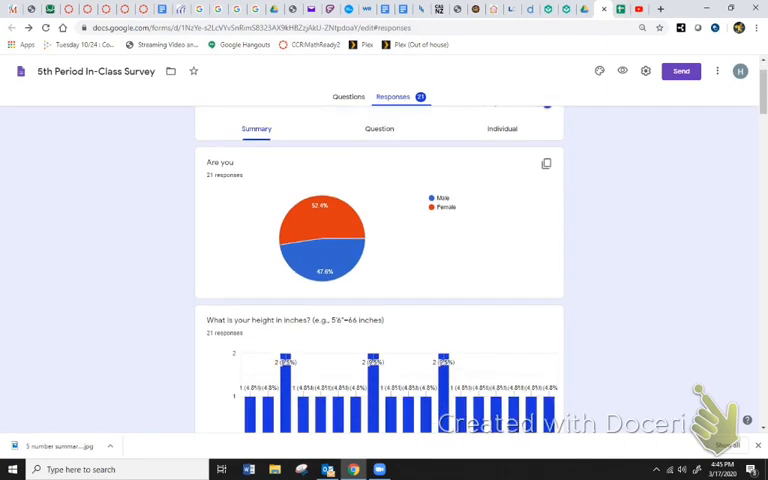
pyautogui.scroll(-3)
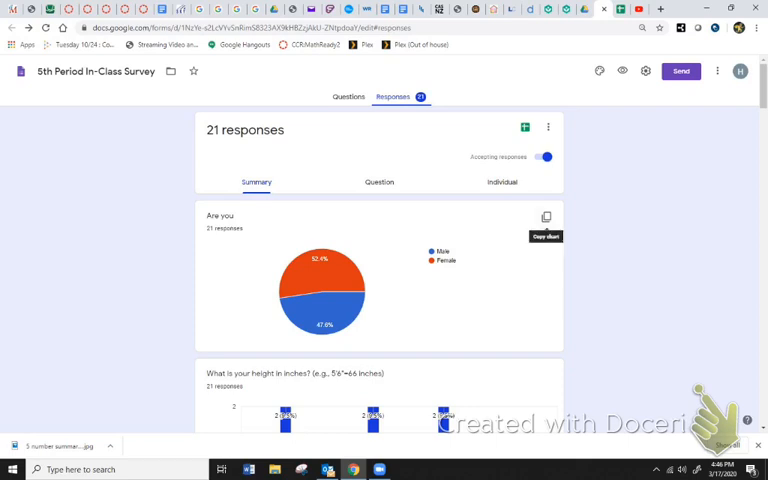
pyautogui.click(544, 216)
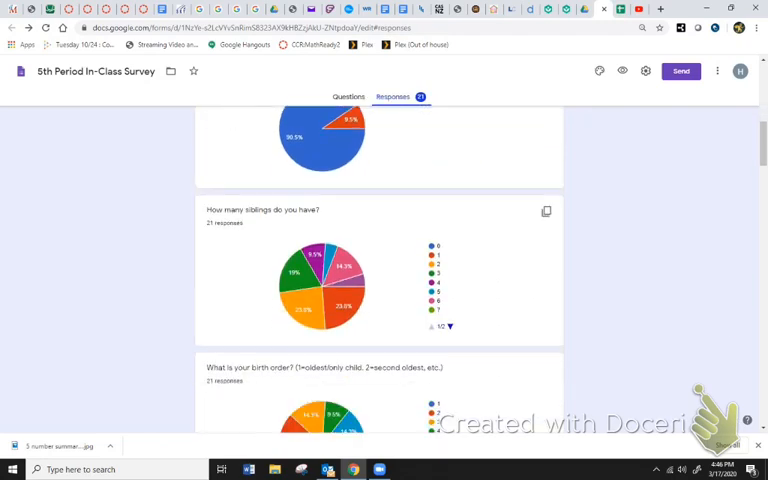
pyautogui.scroll(-3)
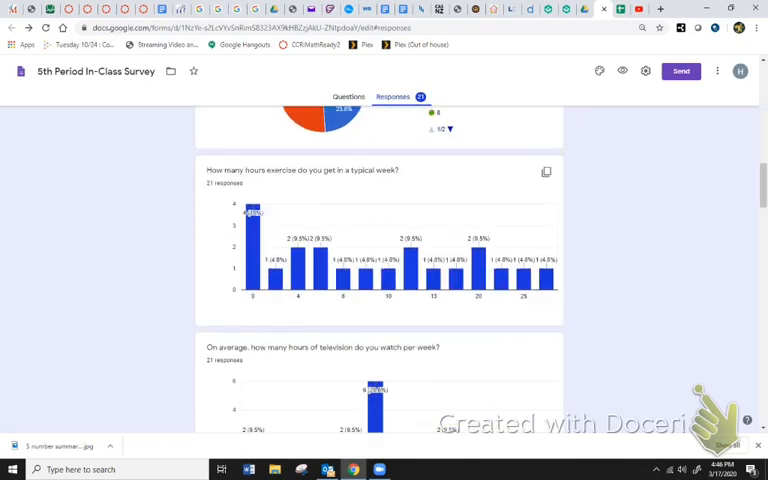
pyautogui.scroll(-3)
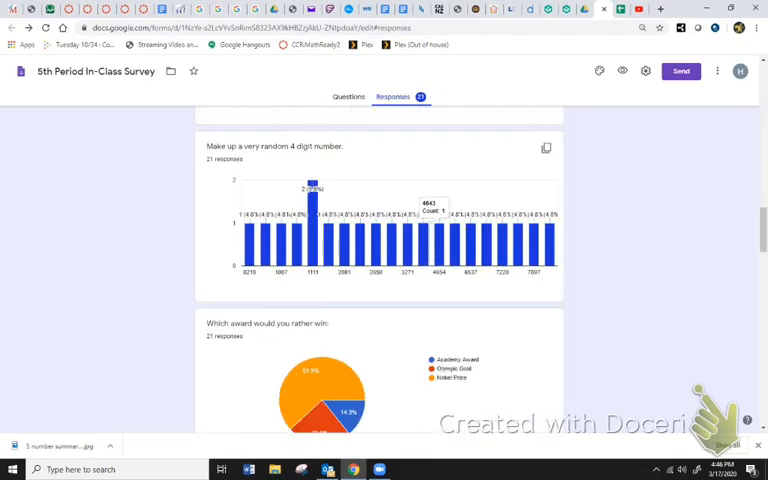
pyautogui.scroll(-3)
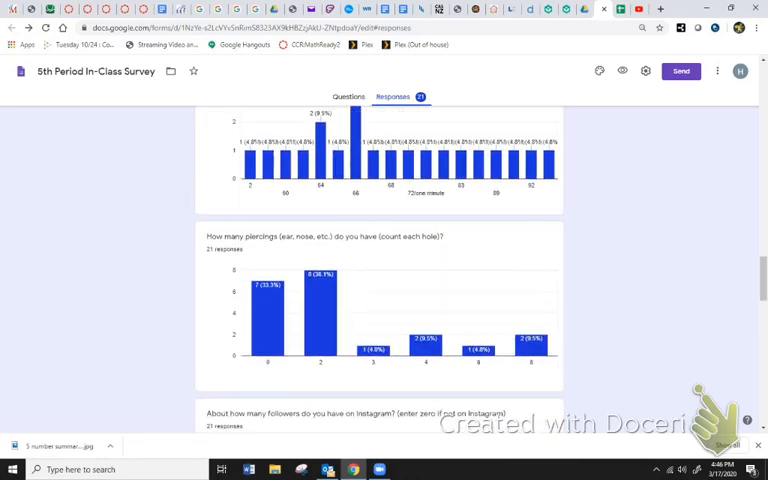
pyautogui.scroll(-3)
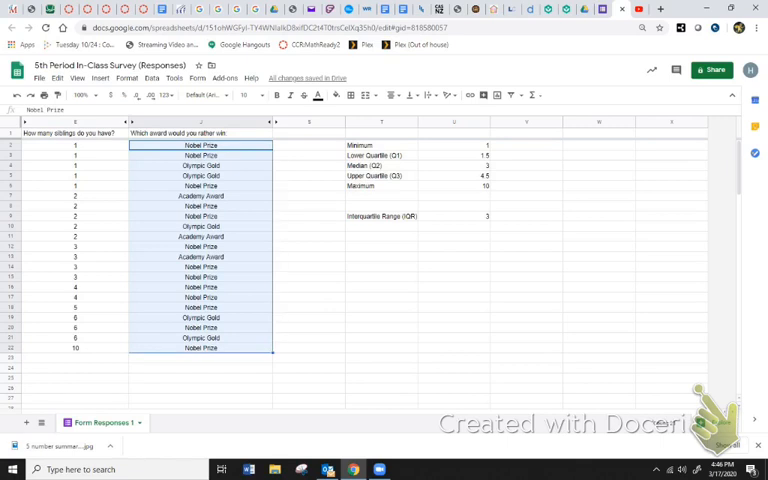
pyautogui.moveTo(466, 96)
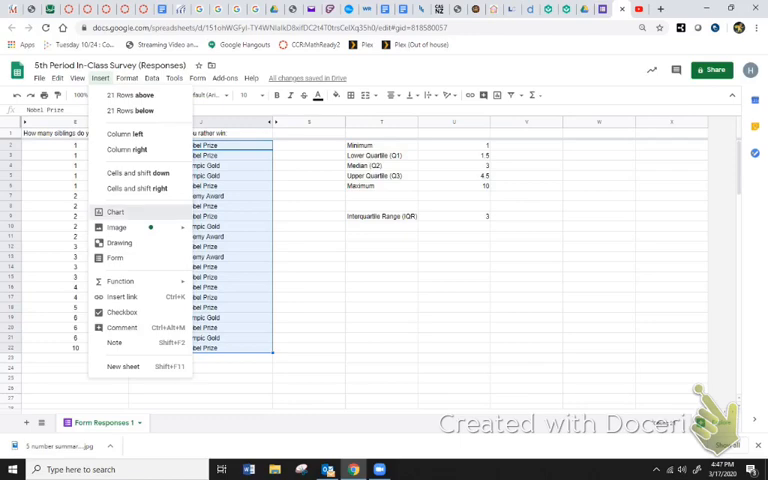
# Insert a chart from the 'Which award would you rather win' answer column.
pyautogui.click(114, 212)
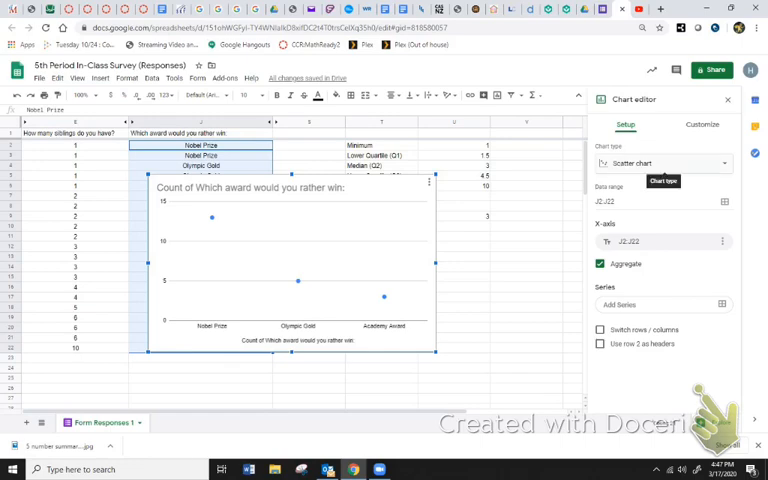
# Switch the award chart to a column chart with three bars and show its copy/edit menu.
pyautogui.click(664, 164)
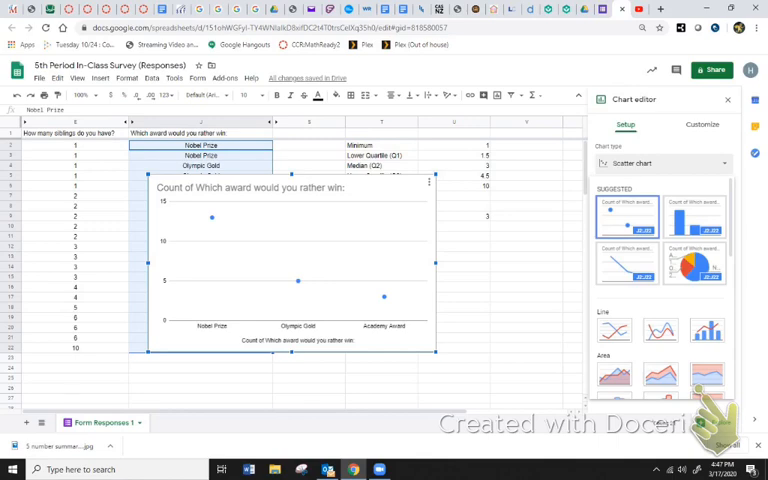
pyautogui.moveTo(692, 210)
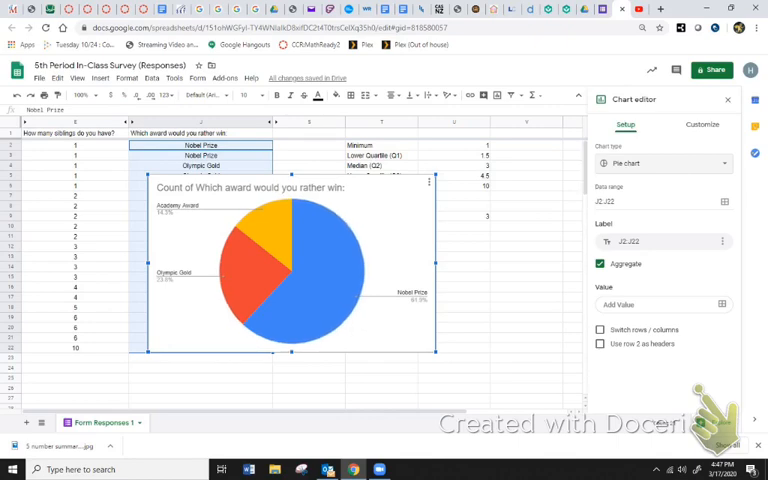
pyautogui.click(664, 162)
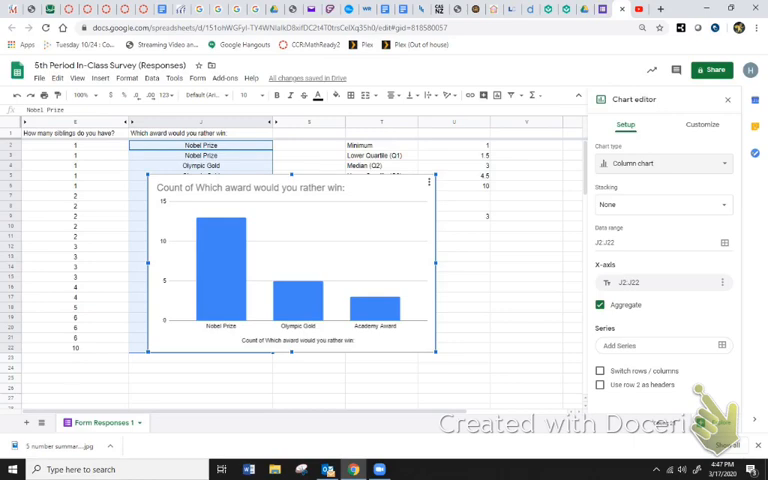
pyautogui.click(428, 184)
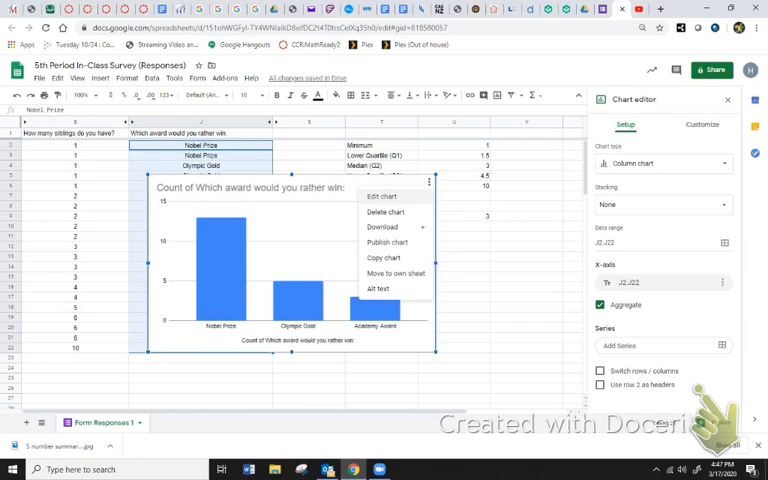